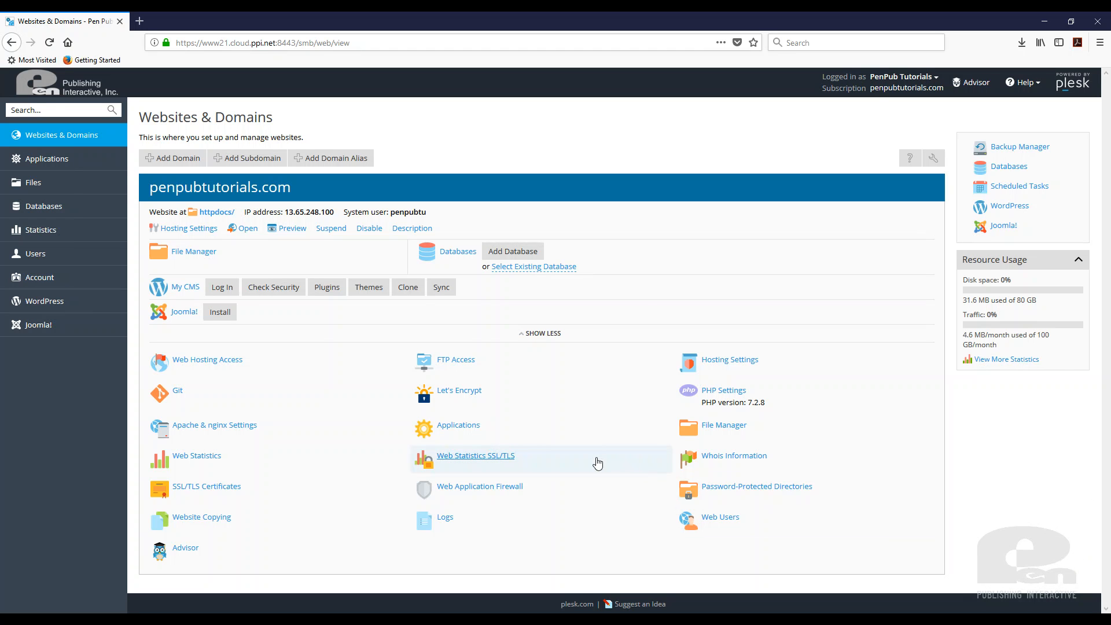
# Clone penpubtutorials.com to the new staging.penpubtutorials.com subdomain
pyautogui.click(407, 287)
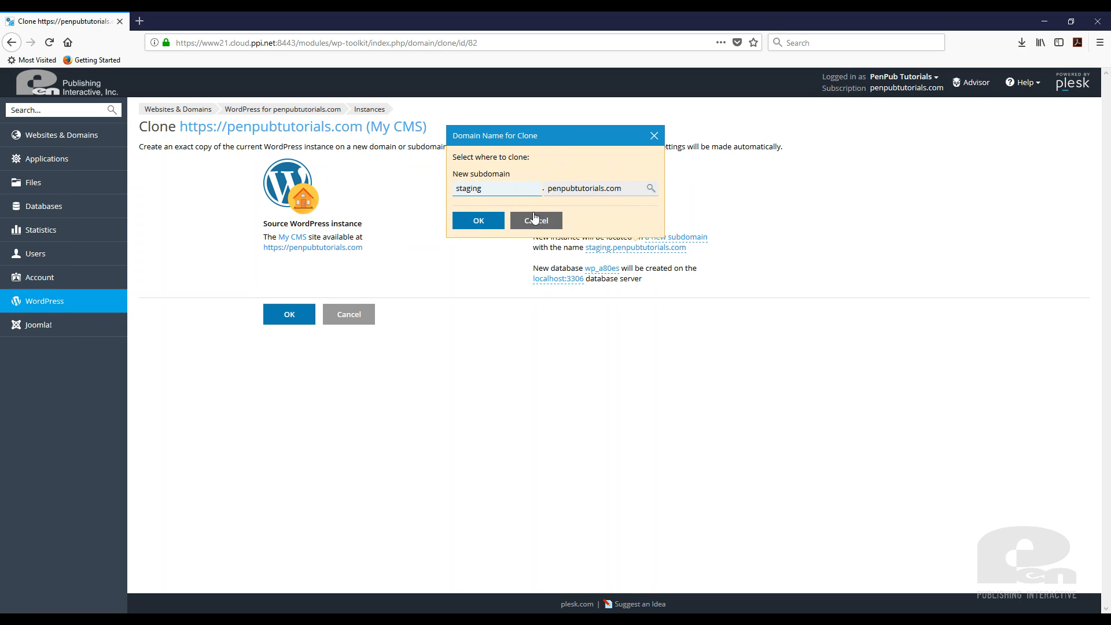
pyautogui.click(477, 220)
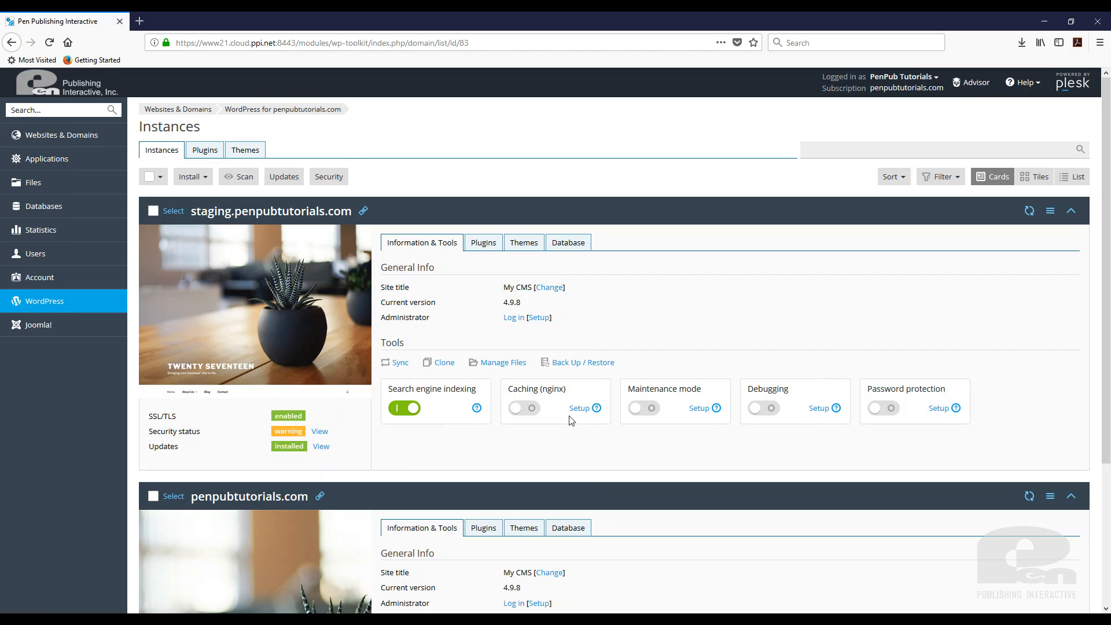